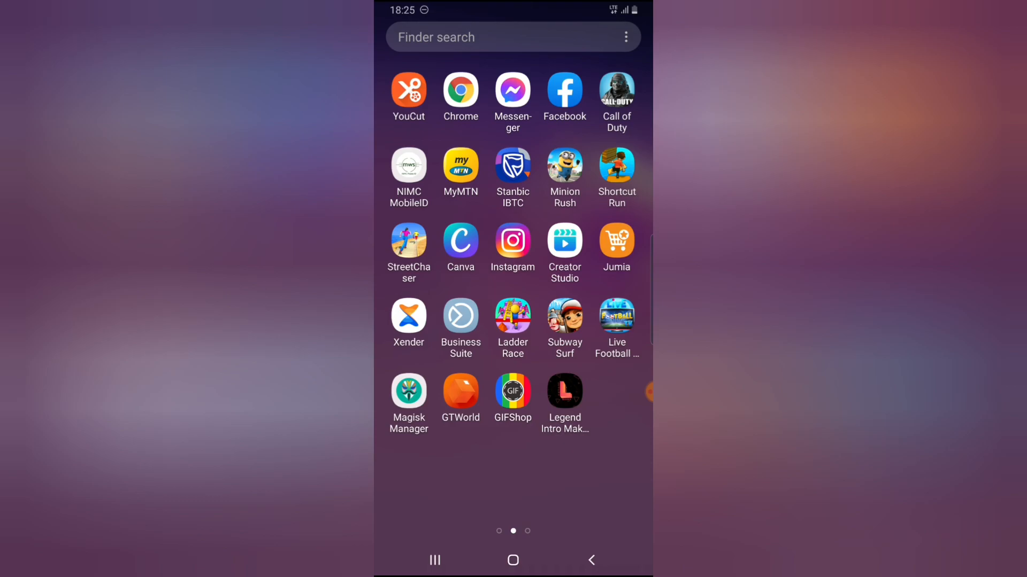
Step: Launch Facebook and bring up the main menu with the profile link
left_click(563, 90)
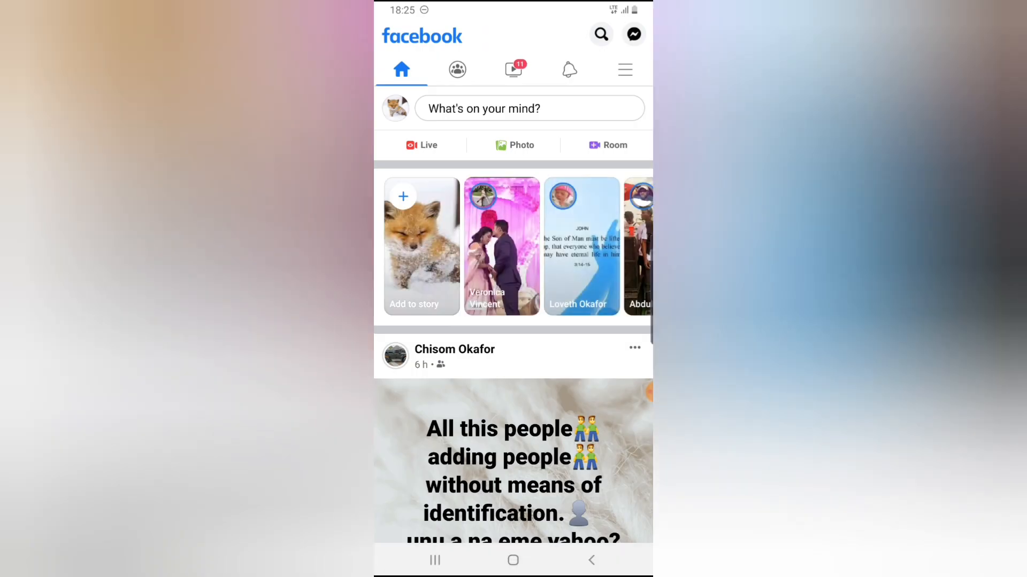
left_click(623, 69)
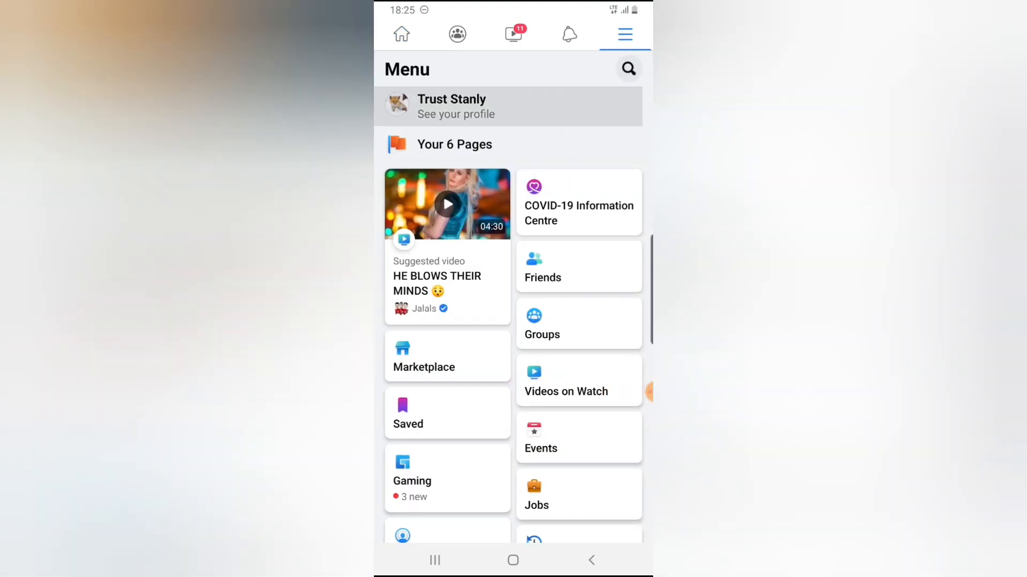
Step: Go to your own profile and scroll down past Friends and Posts to the Photos section
left_click(455, 107)
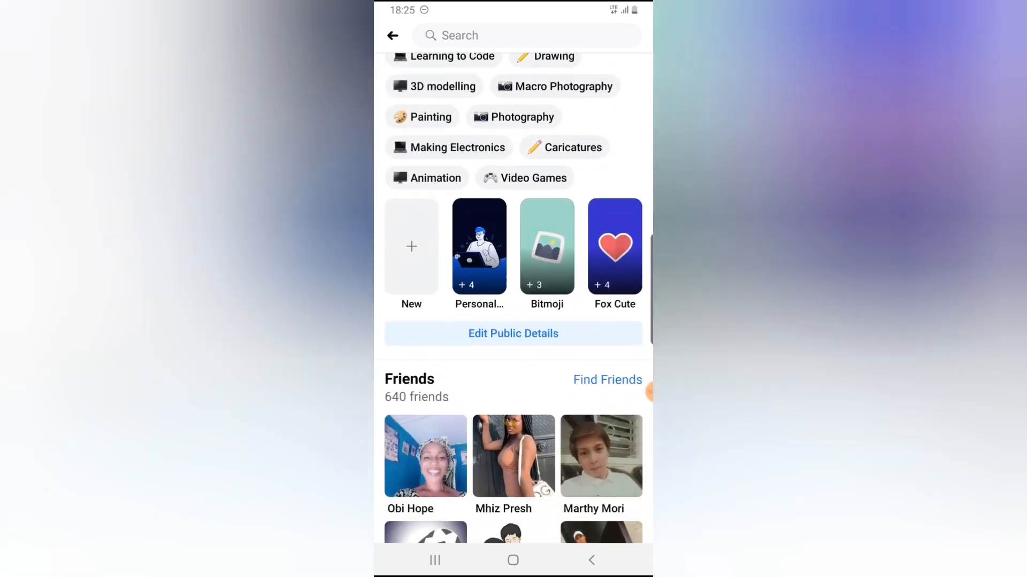
scroll("down", 3)
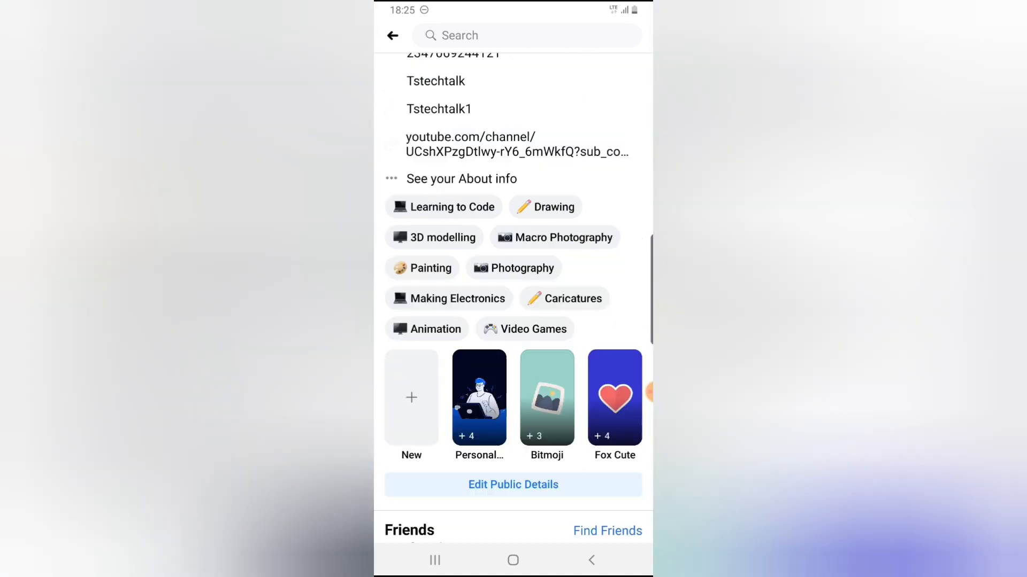
scroll("down", 3)
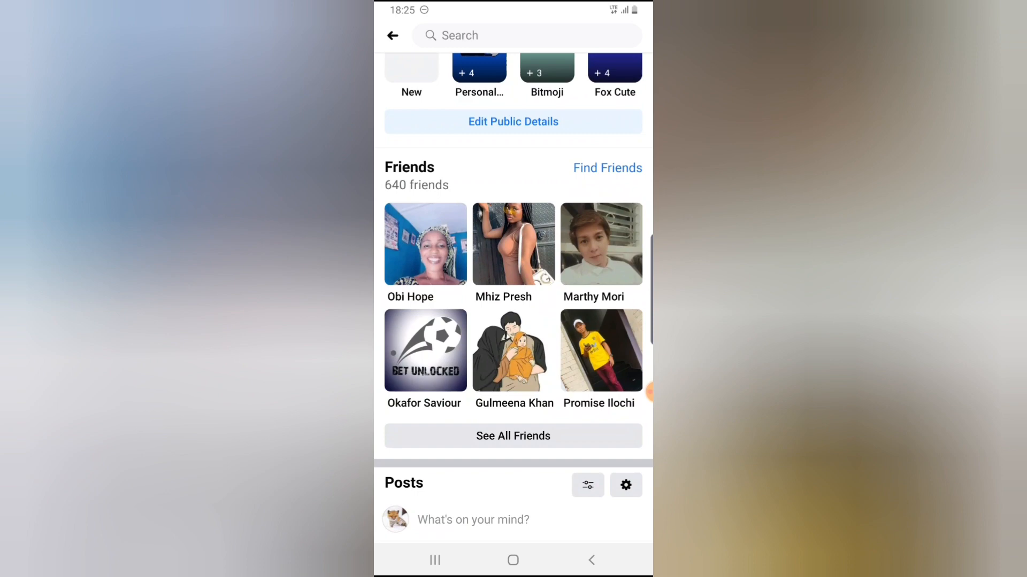
scroll("down", 3)
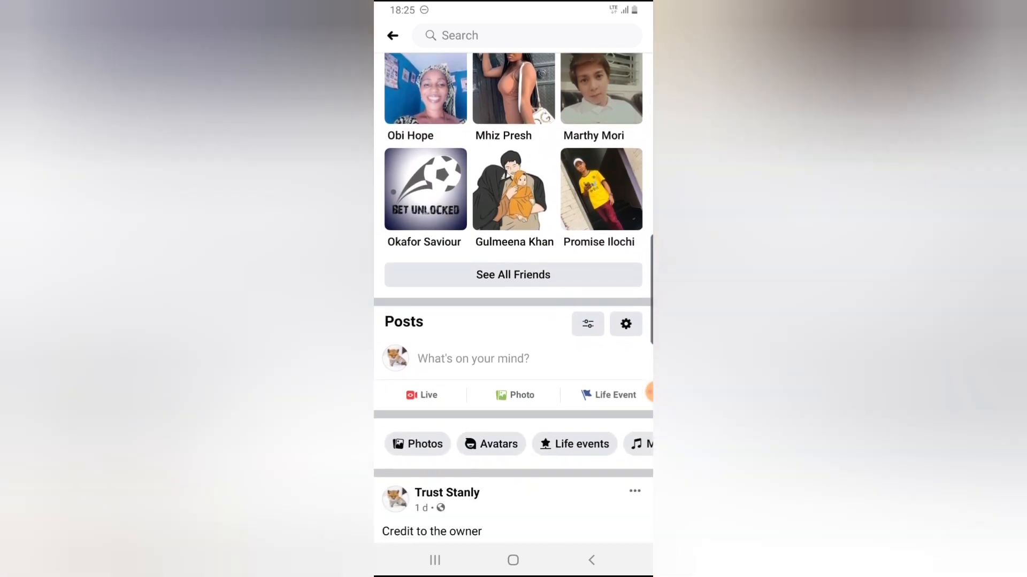
scroll("down", 3)
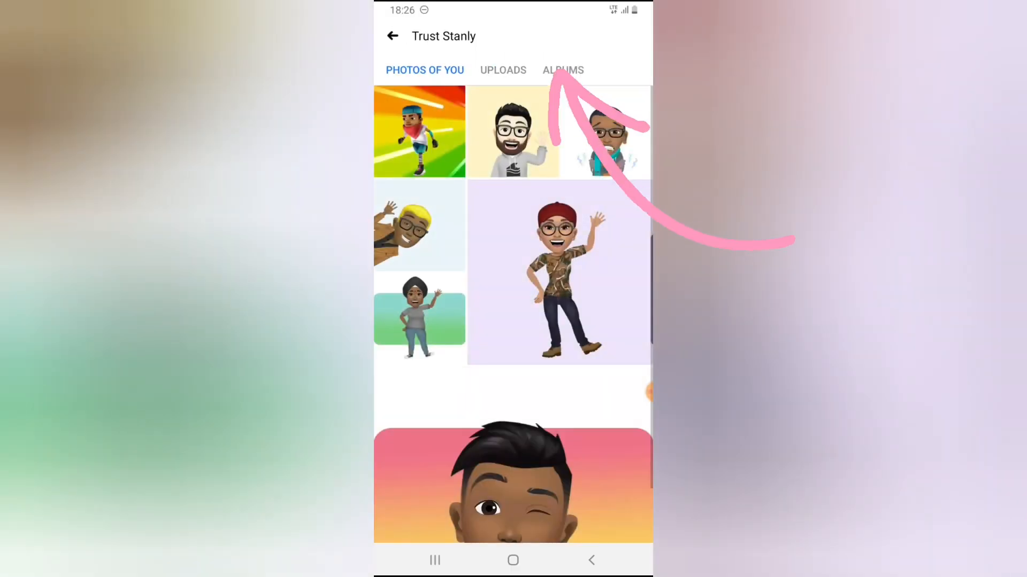
Step: Show the profile's Albums and enter the Videos album
left_click(561, 70)
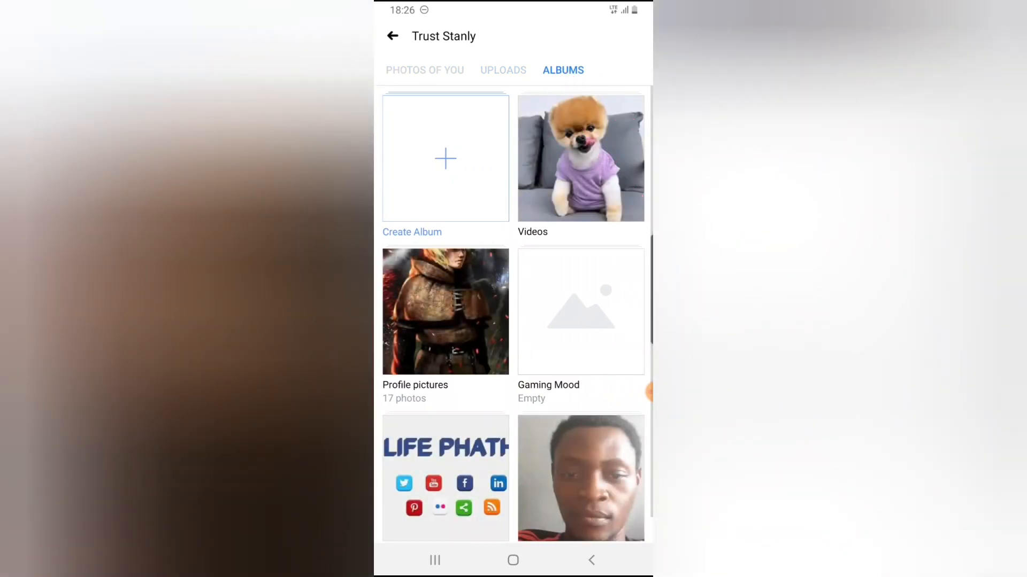
left_click(580, 157)
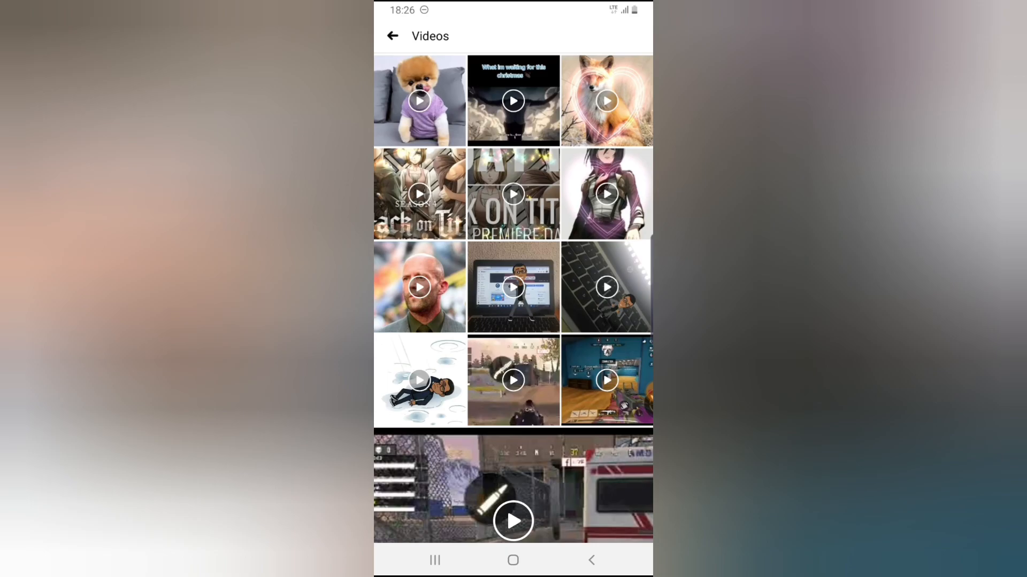
Step: Leave Videos, view the Featured photos album, and return to the albums list
left_click(512, 286)
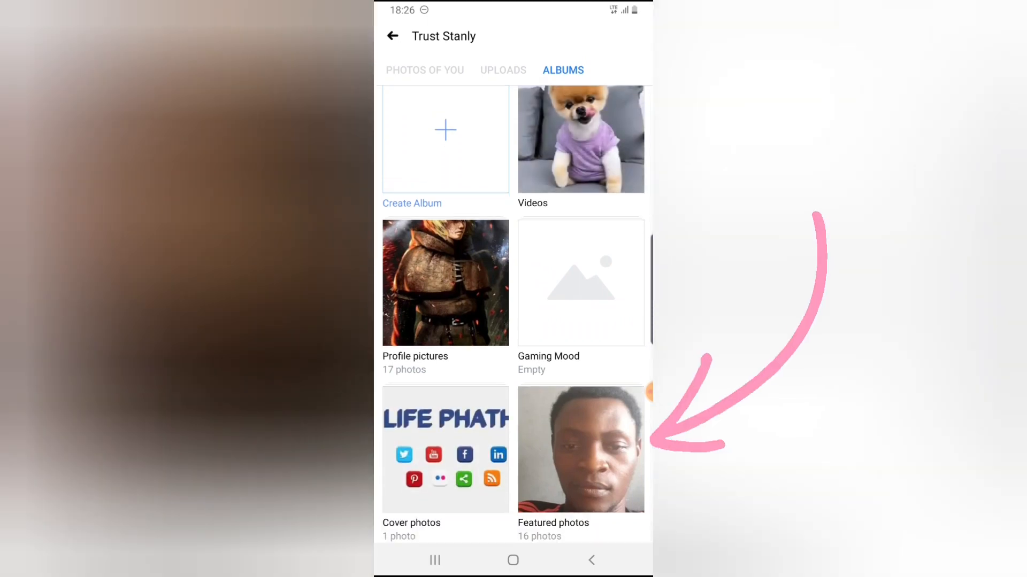
left_click(580, 450)
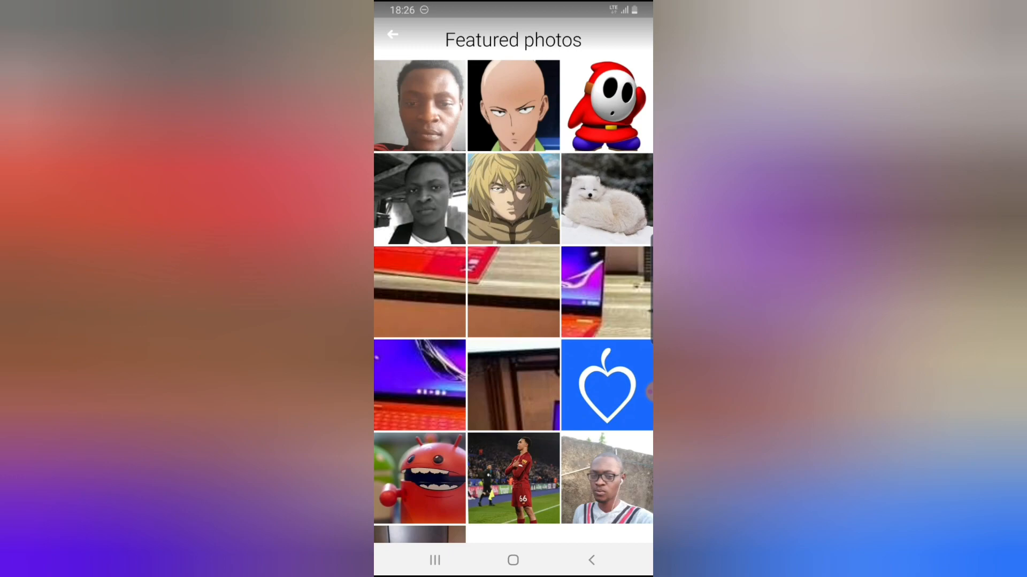
left_click(392, 36)
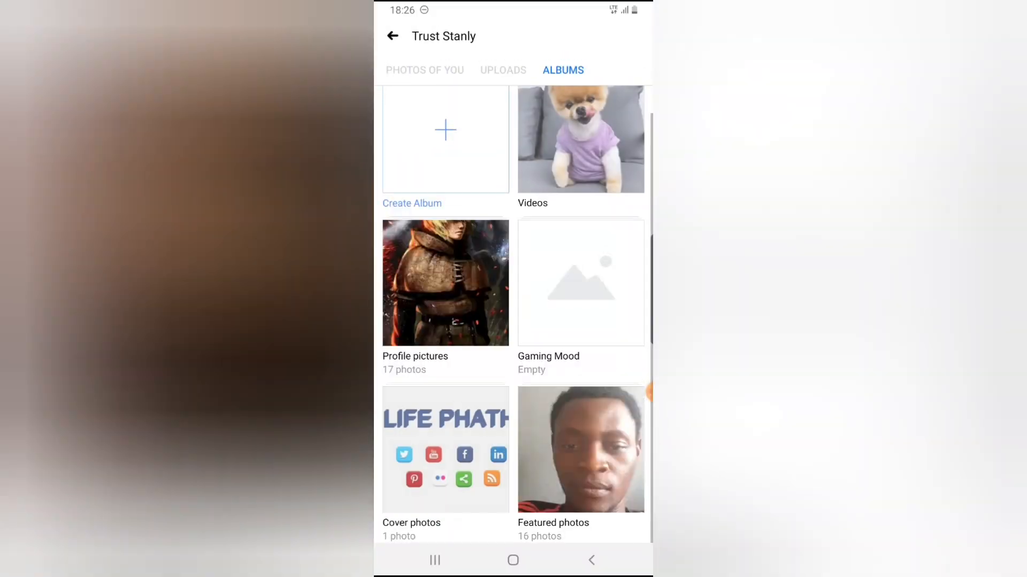
Step: Return to the profile and start the Featured story collection with the blue heart image
left_click(391, 35)
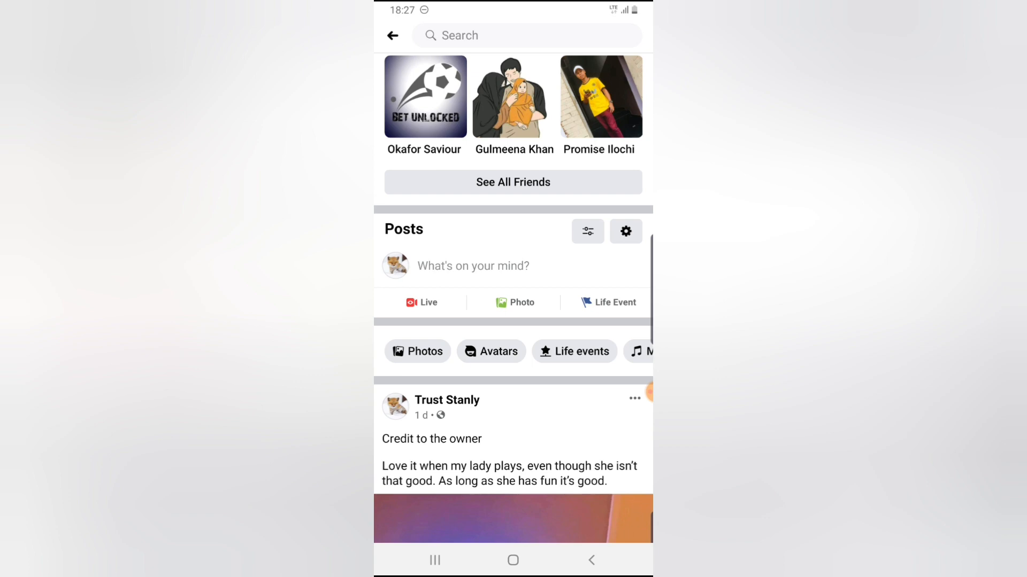
scroll("down", 3)
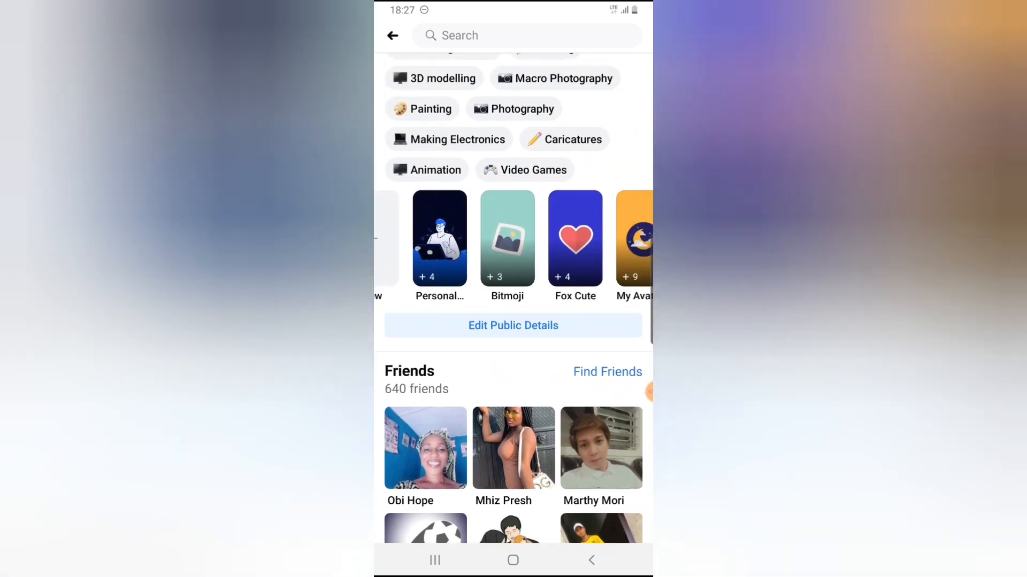
scroll("left", 3)
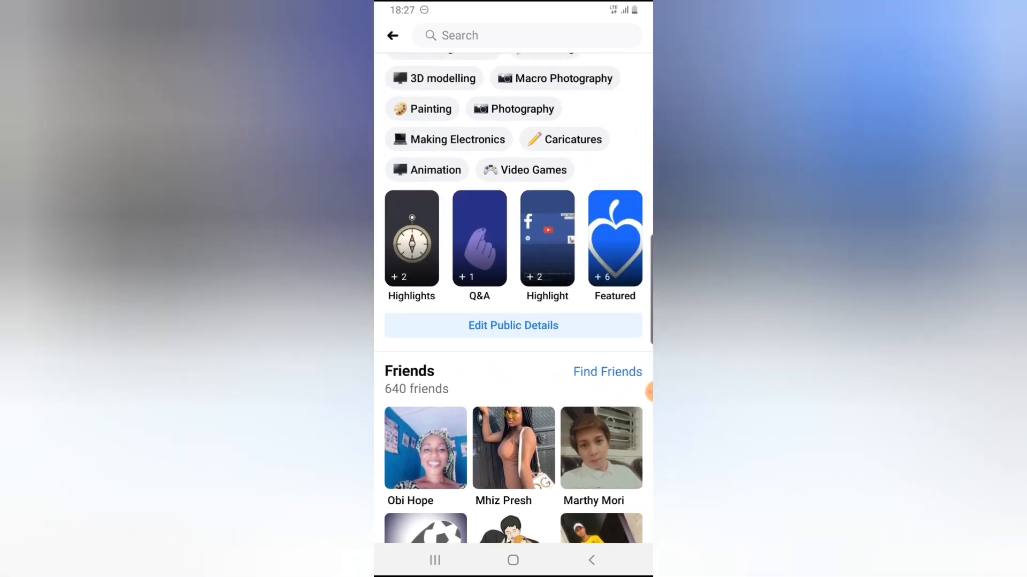
left_click(614, 238)
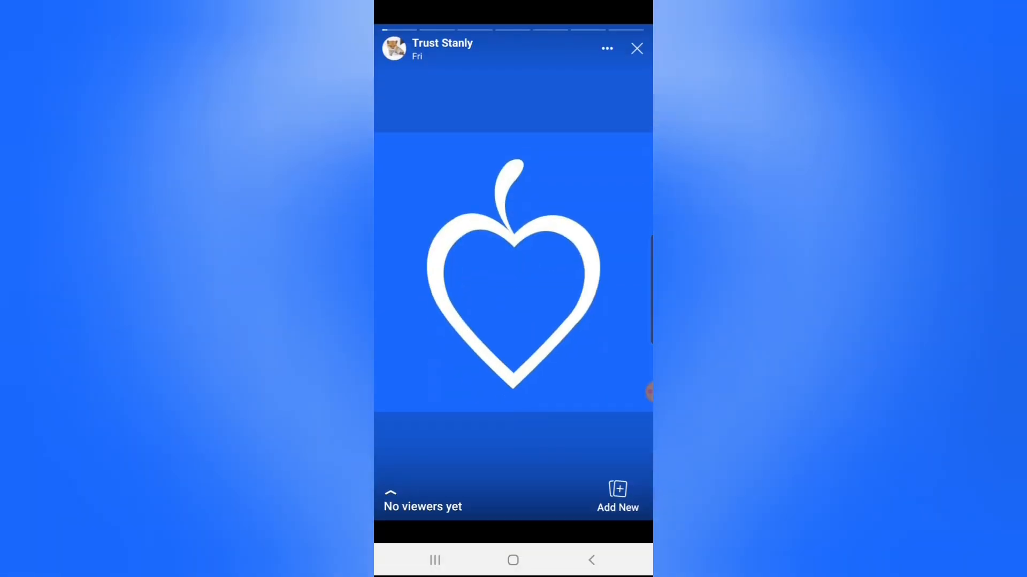